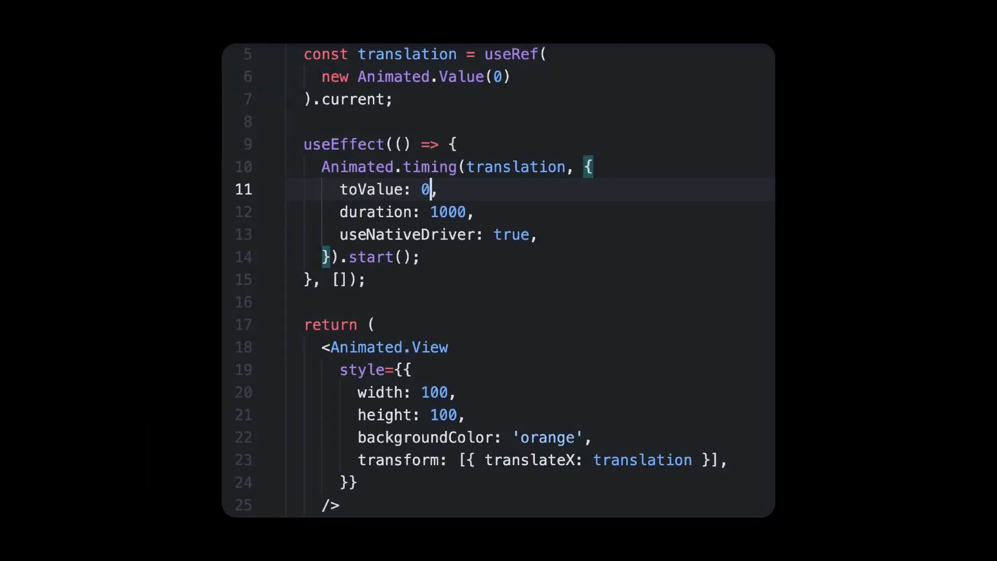
- Set toValue to 100 and add 'opacity: translation,' under backgroundColor in the Animated.View style
type("100")
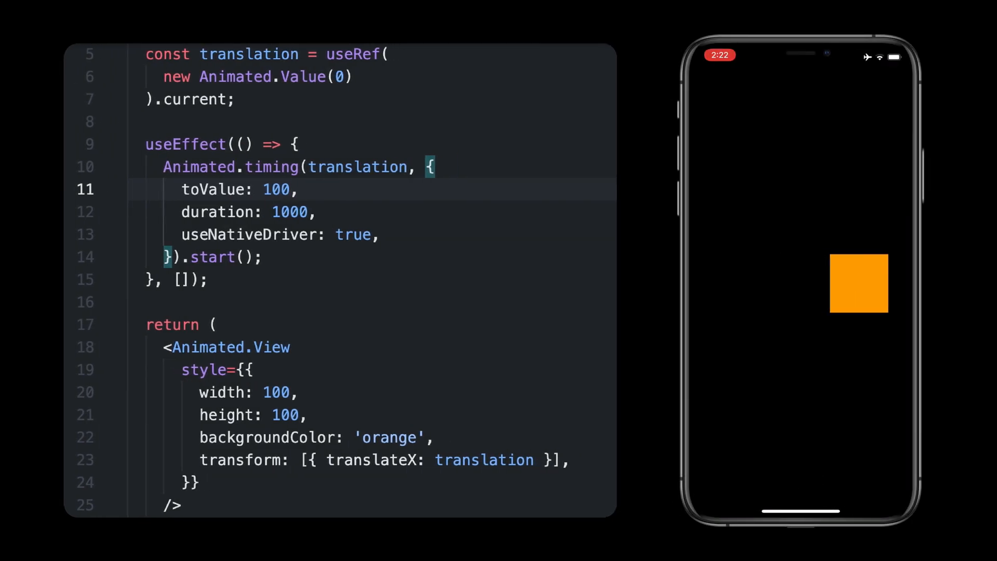
left_click(290, 212)
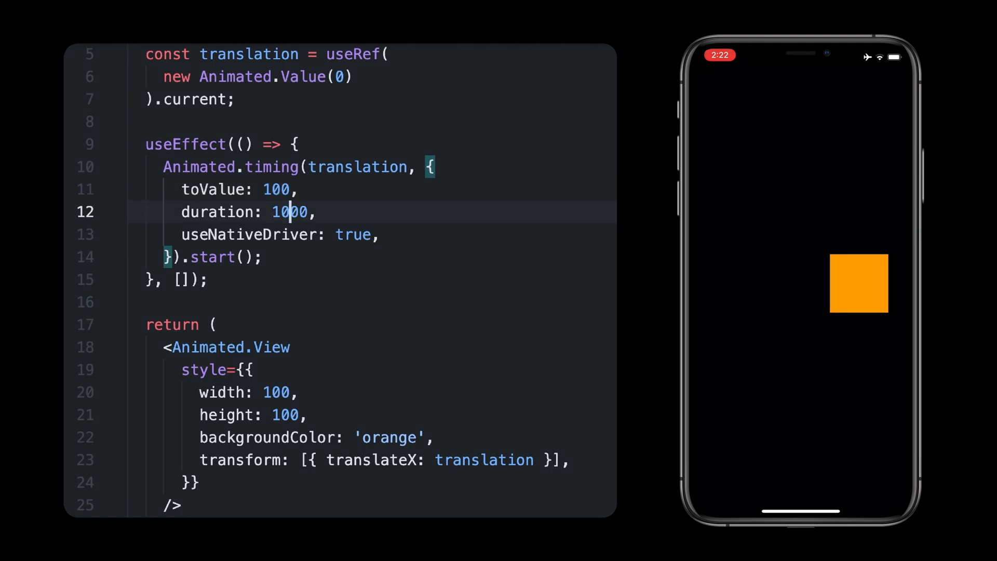
left_click(291, 437)
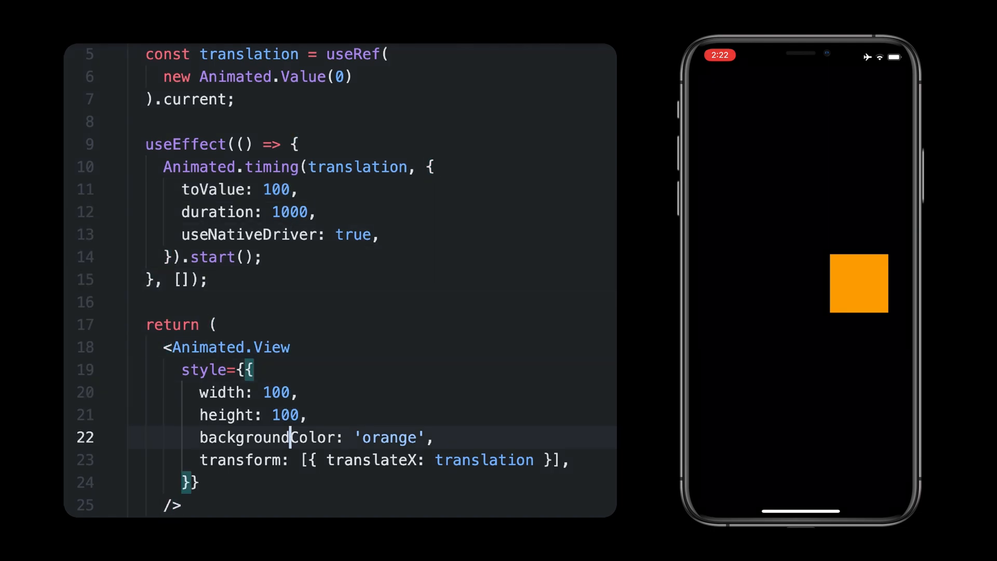
type("opacity")
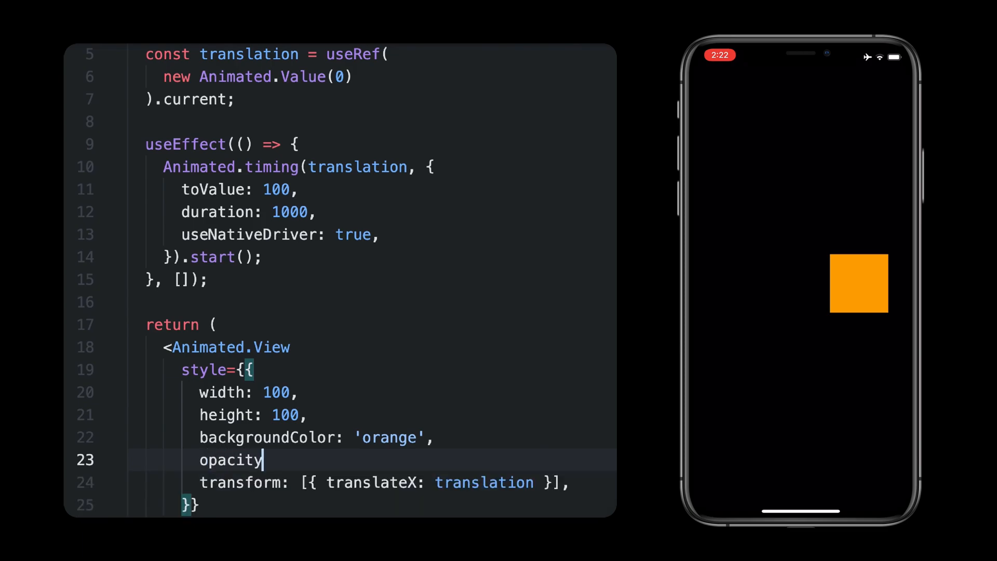
type(": translation,")
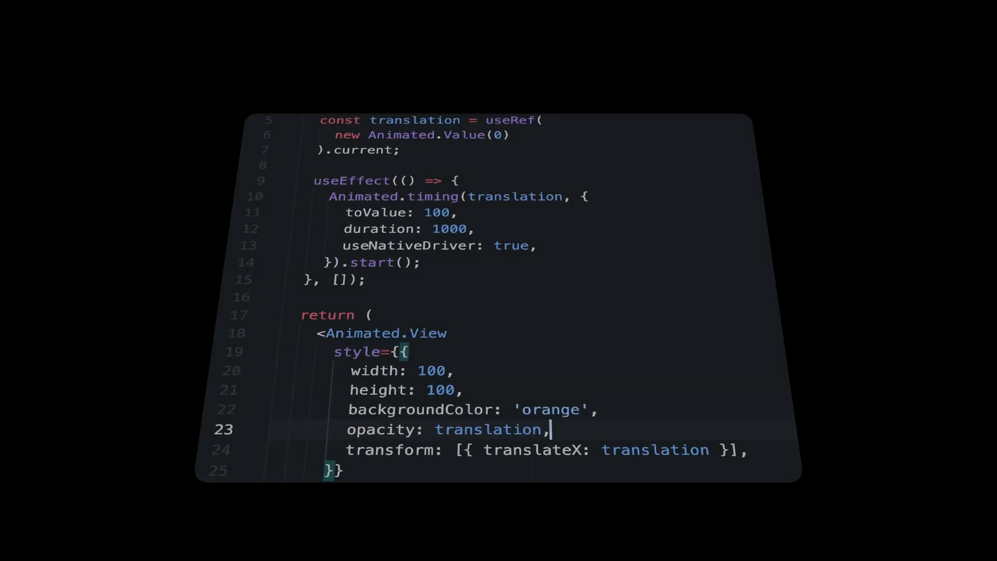
- Replace opacity with translation.interpolate mapping inputRange [0, 50, 100] to outputRange [0, 1, 0]
type(".interpolate(")
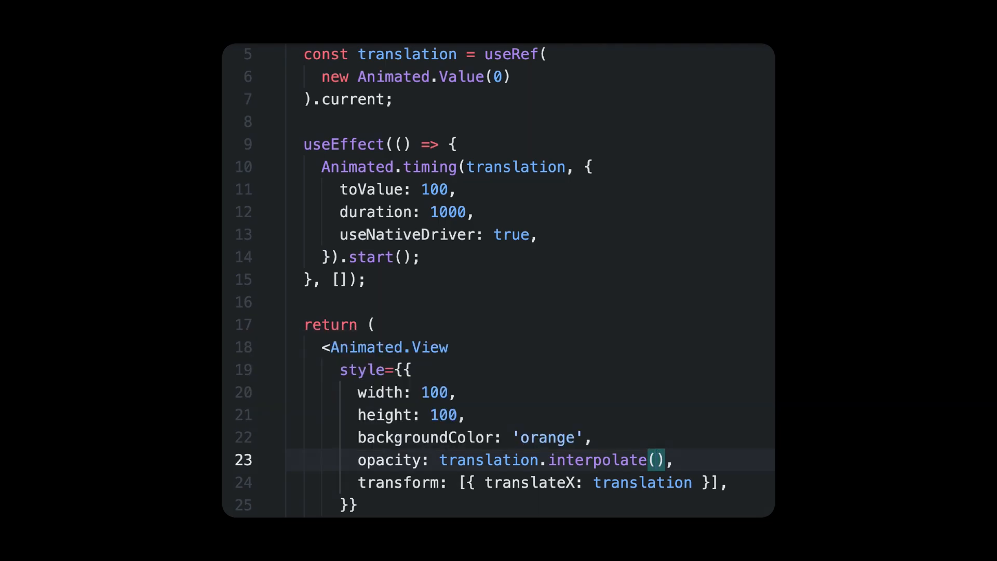
type("{")
type("inputRange: [0, 100],")
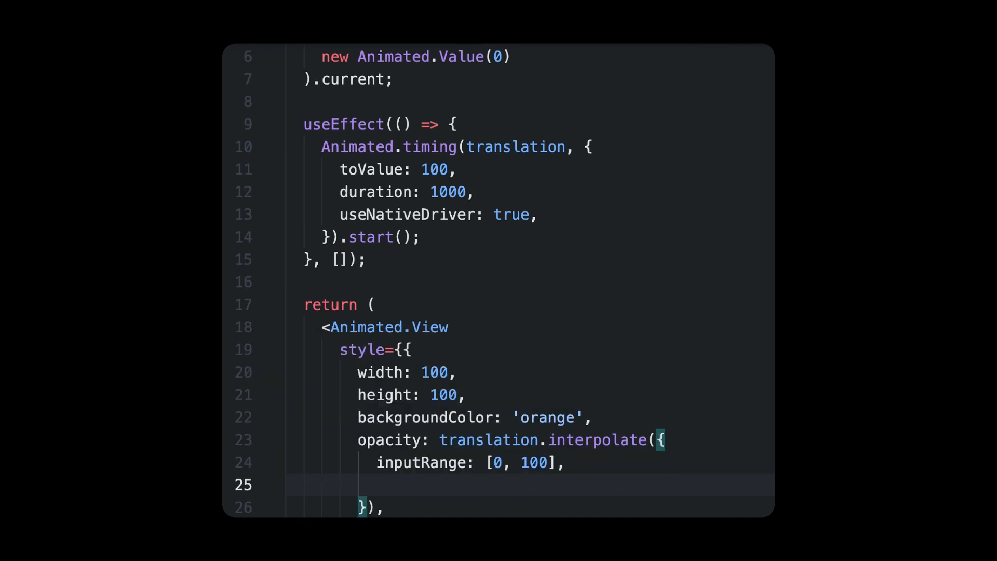
type("outputRange: []")
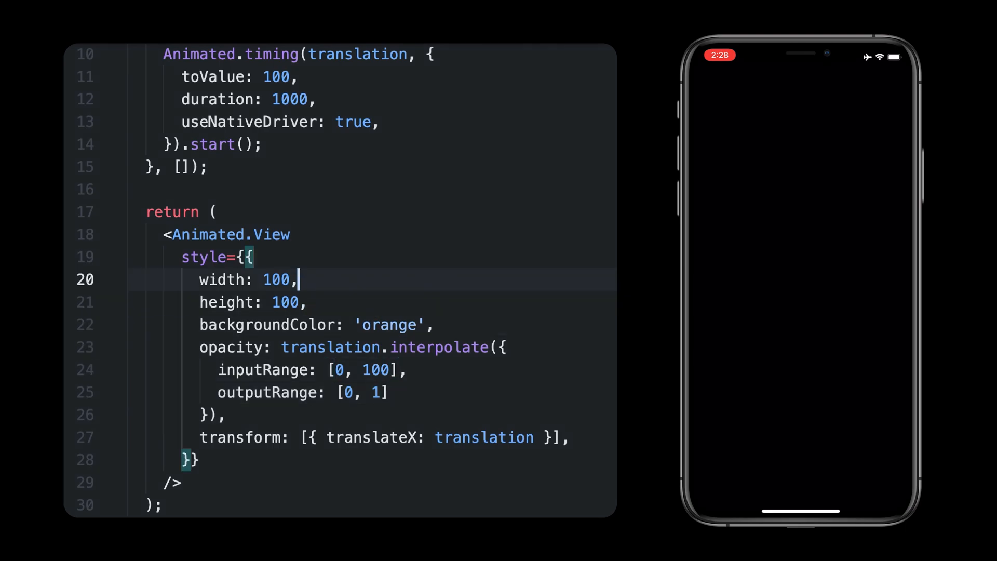
type("0")
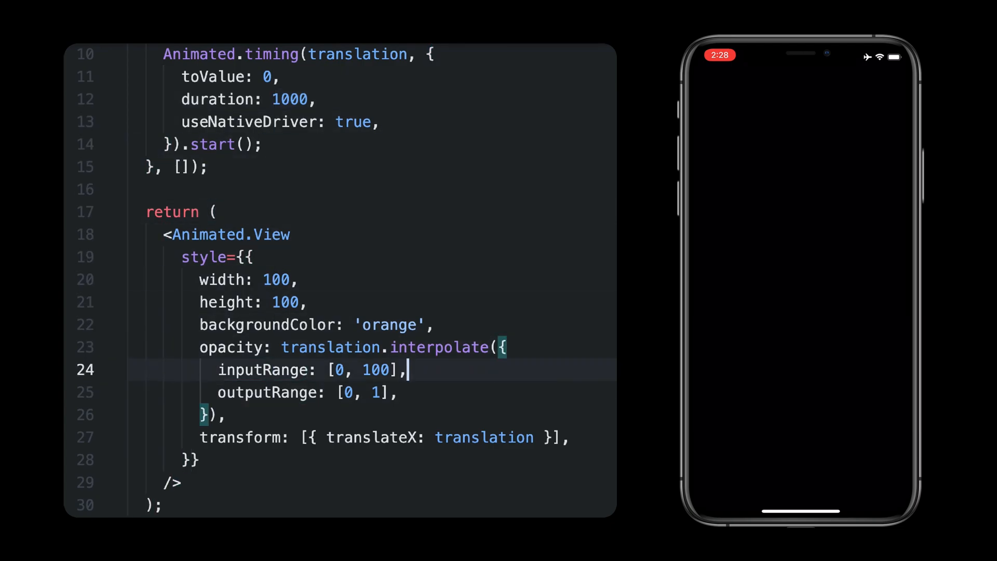
type("50,")
left_click(372, 392)
type(", 0")
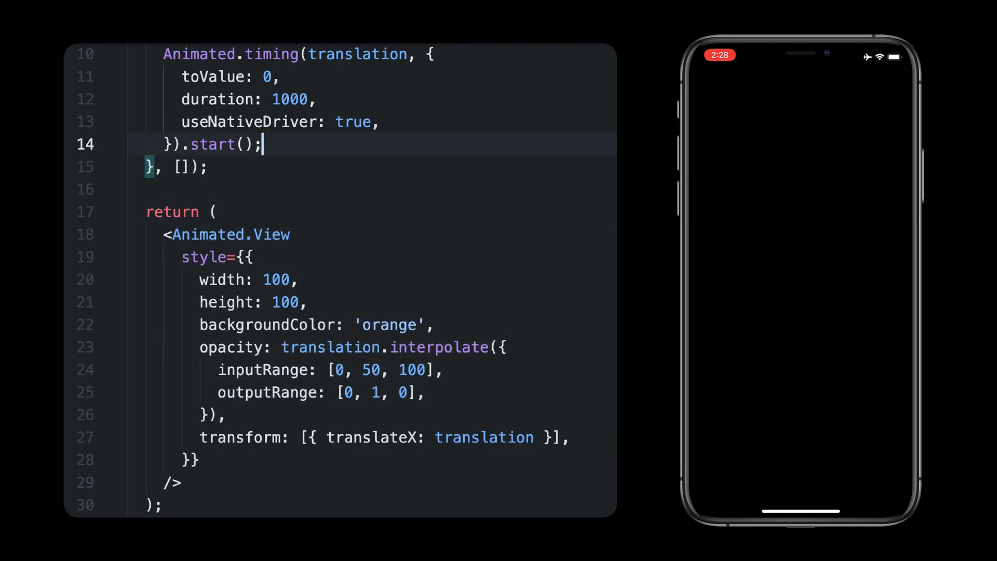
type("100")
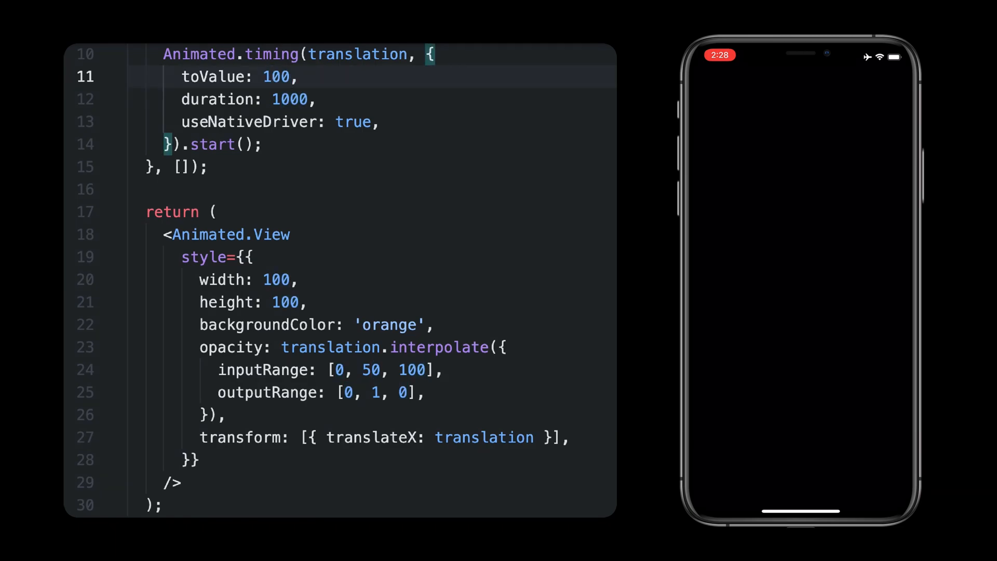
left_click(285, 347)
type("{ rotate: ")
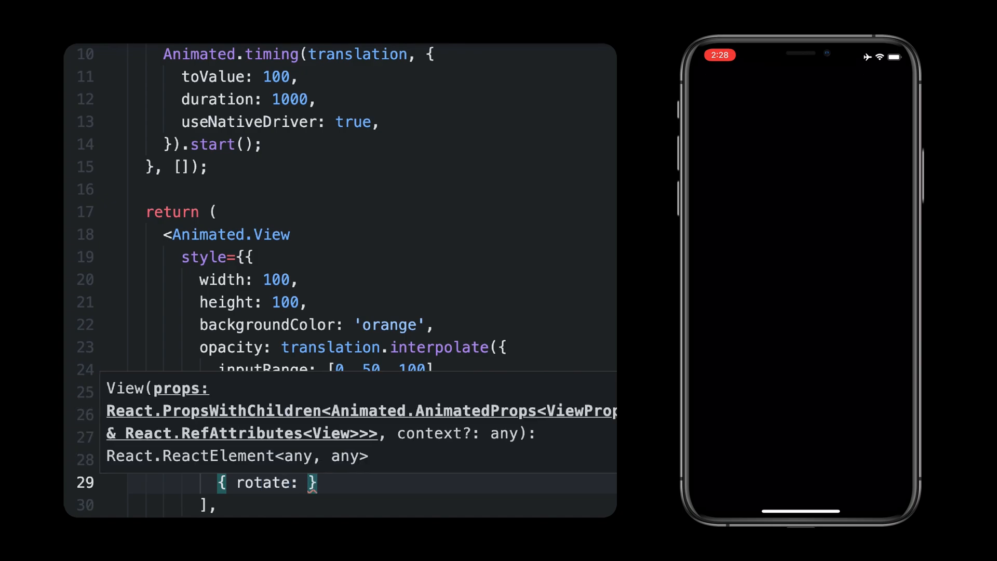
- Add a rotate transform using translation.interpolate with inputRange [0, 100] and outputRange starting at '0deg'
type("translation.interpolate")
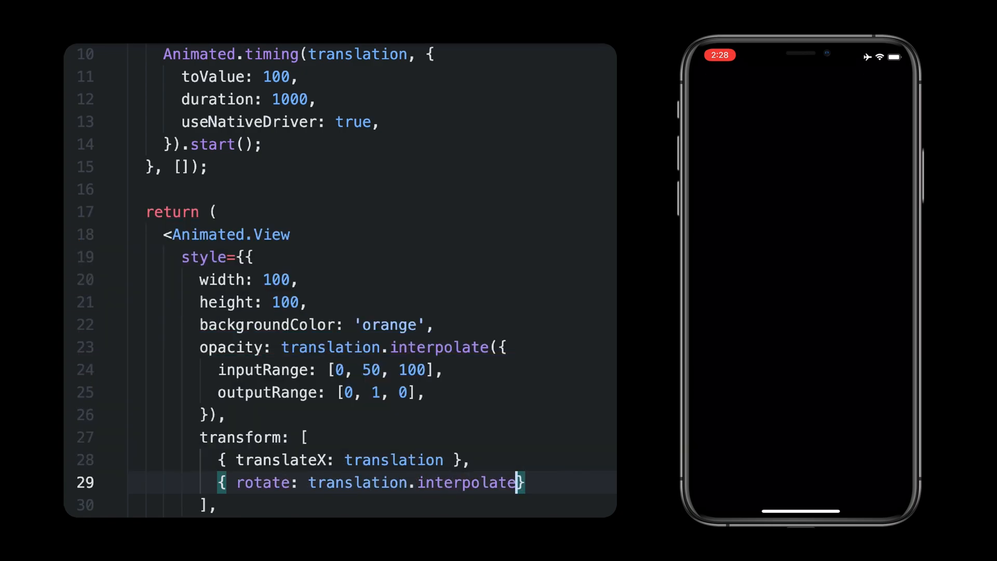
type("({")
type("inputRange: [0, 100],")
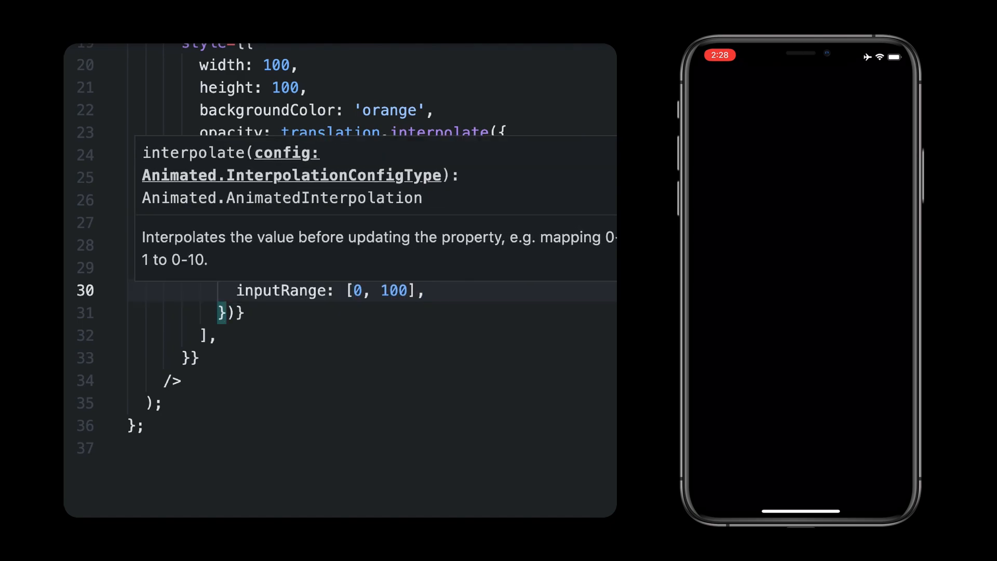
type("outputRange")
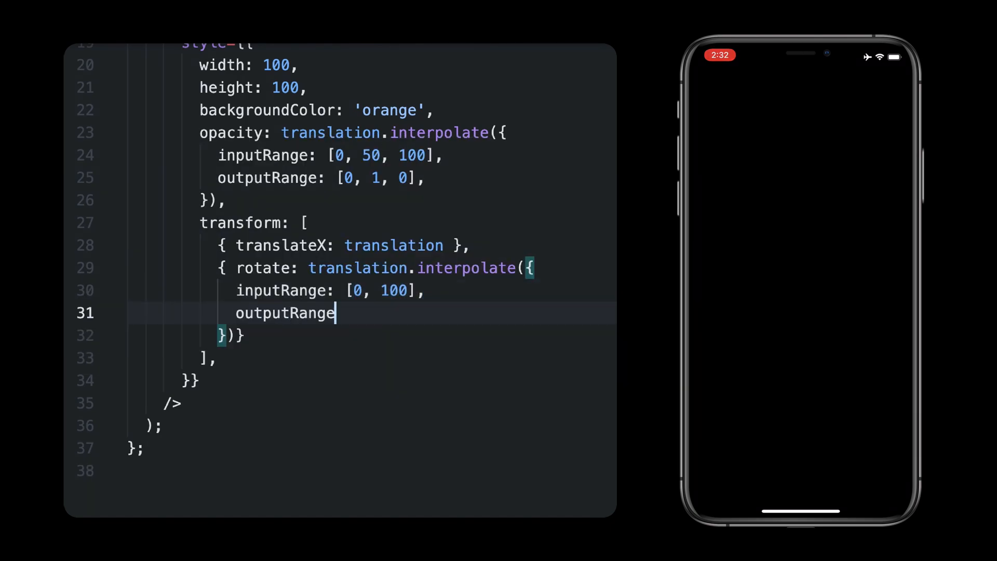
type(": ['0deg', '']")
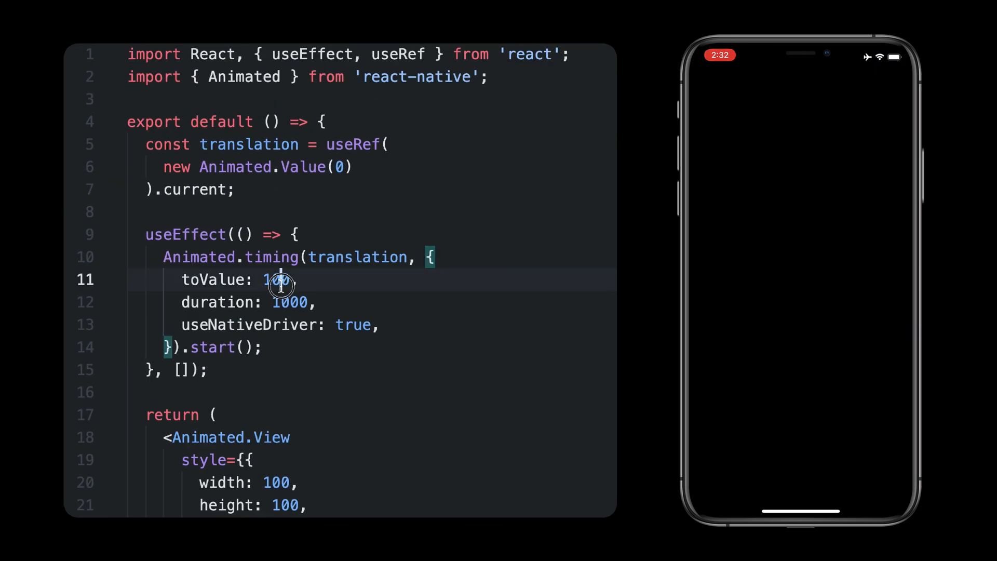
type("0")
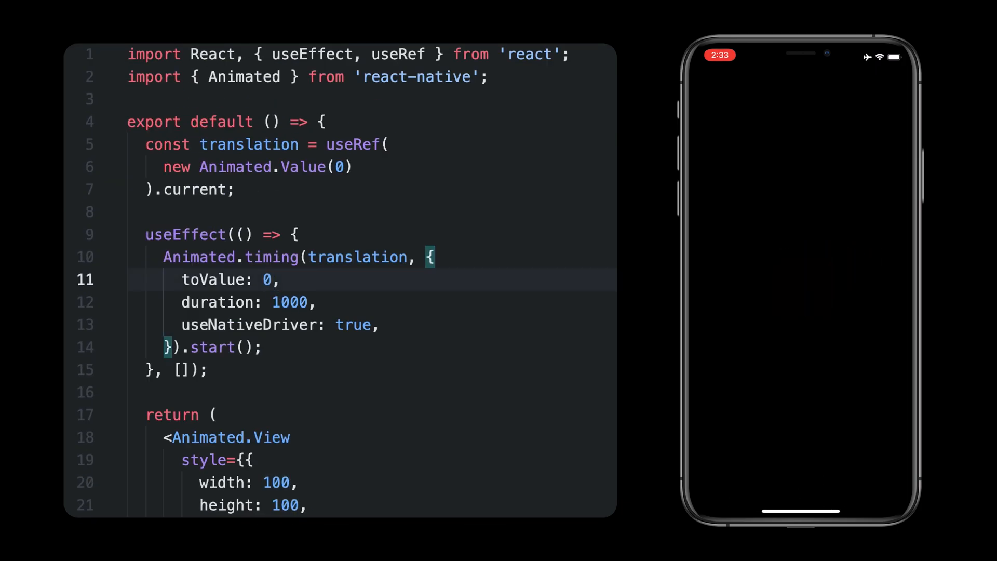
type("100")
left_click(371, 324)
type("fals")
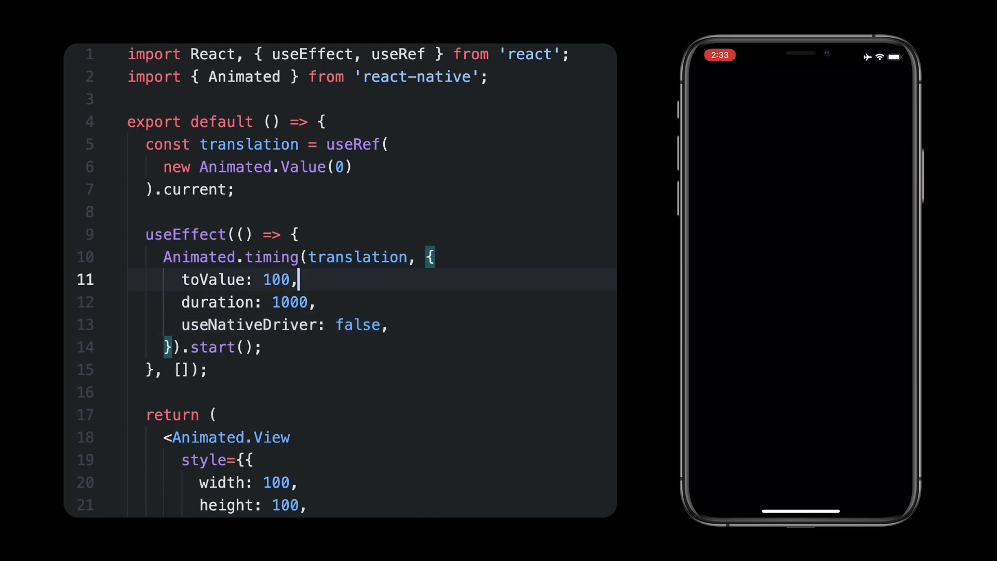
- Make backgroundColor interpolate translation [0, 100] to outputRange ['orange', 'blue']
scroll("down", 3)
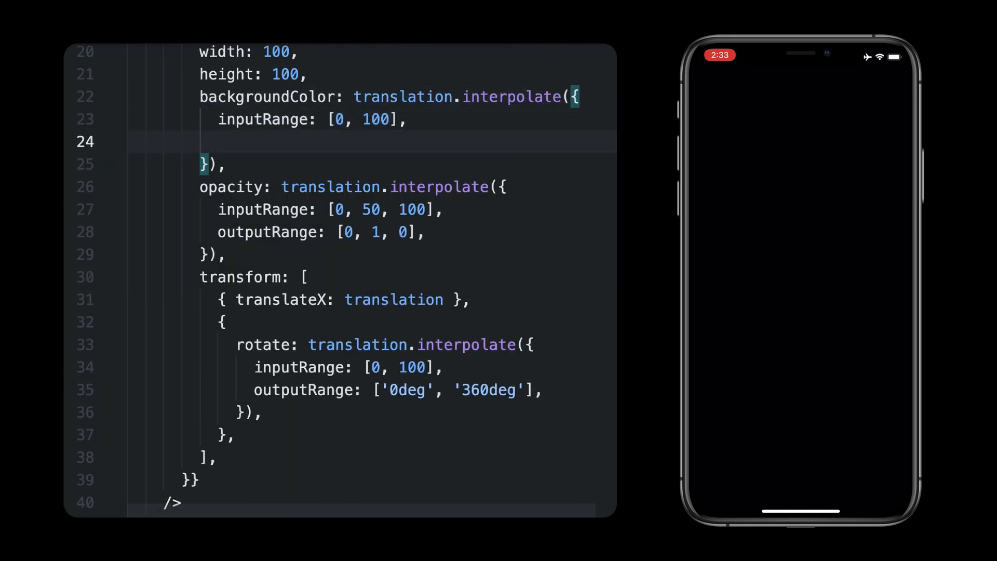
type("outputRange: ['orange', '']")
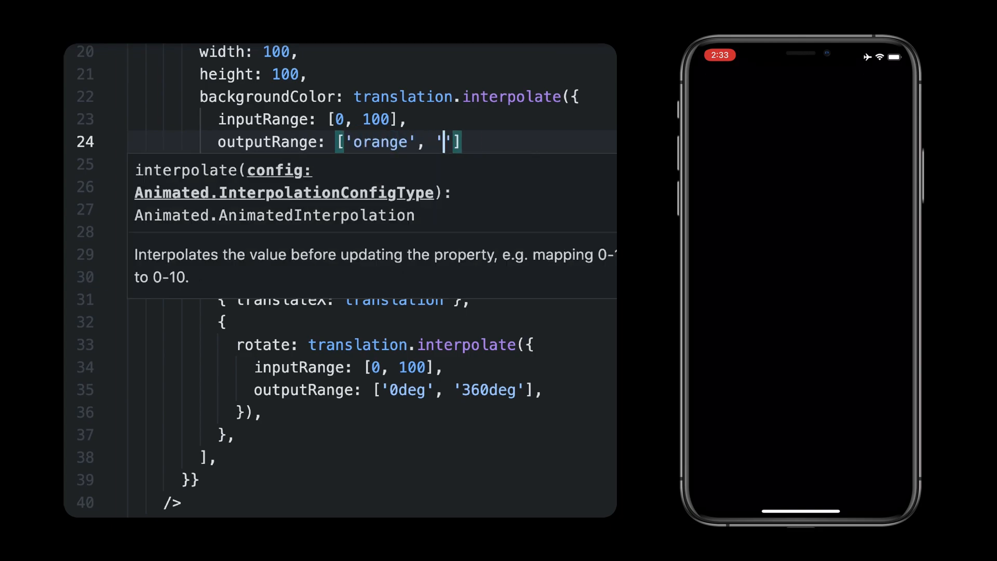
type("blue")
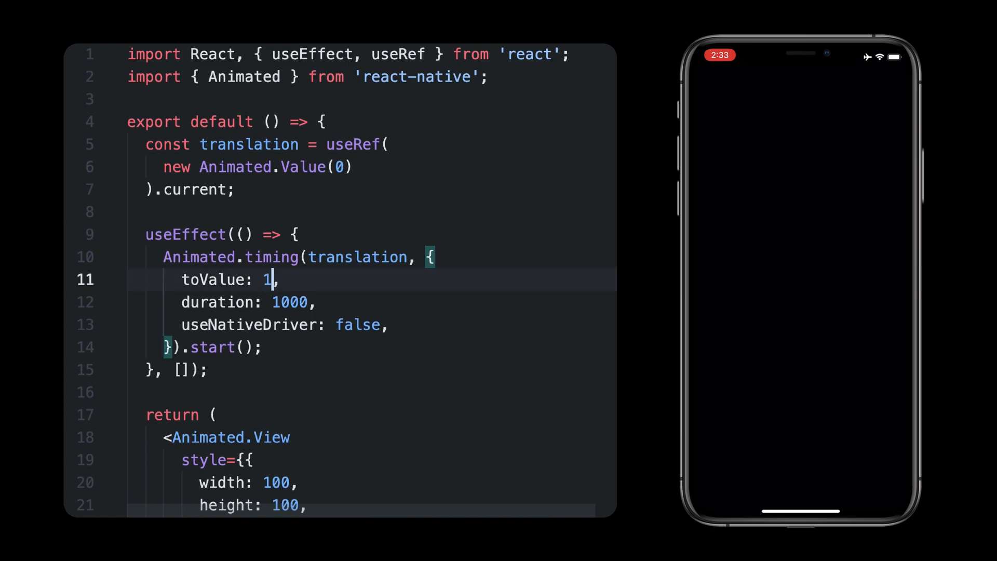
type("00")
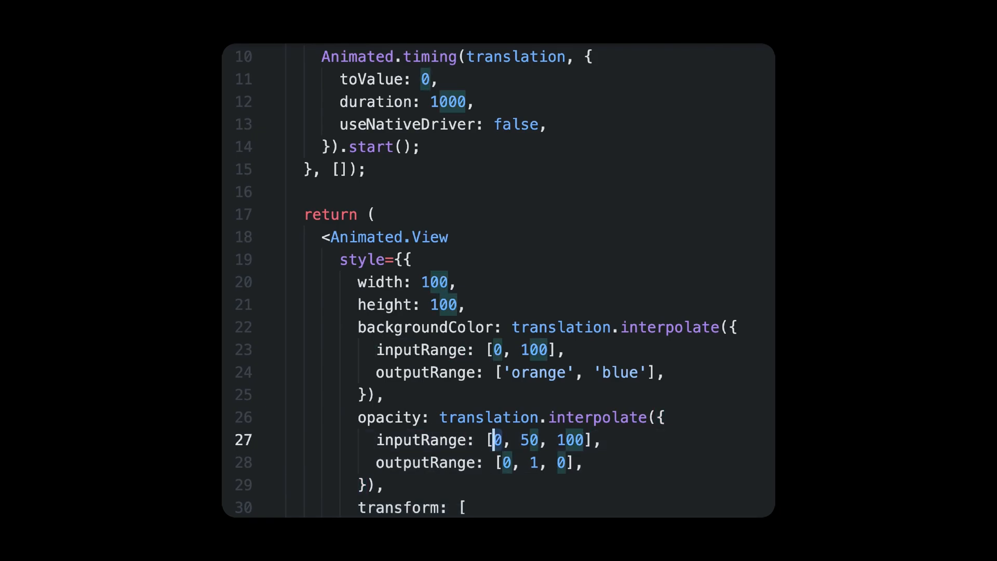
- Change the first opacity inputRange value from 0 to 25
type("25")
type("extrapolateRight: 'cl'")
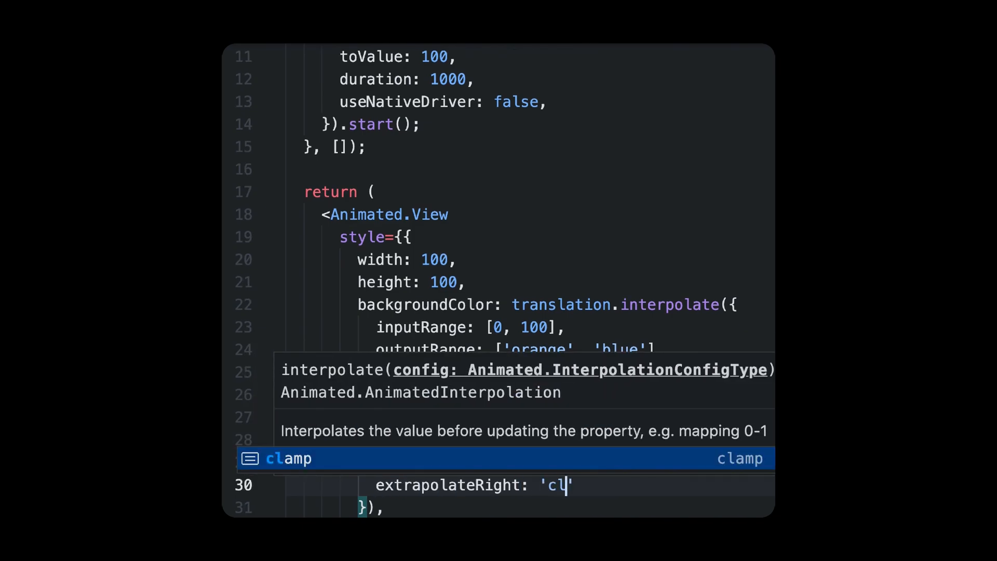
- Accept the 'clamp' suggestion, then start a combined 'extrapolate' option via IntelliSense
key("Tab")
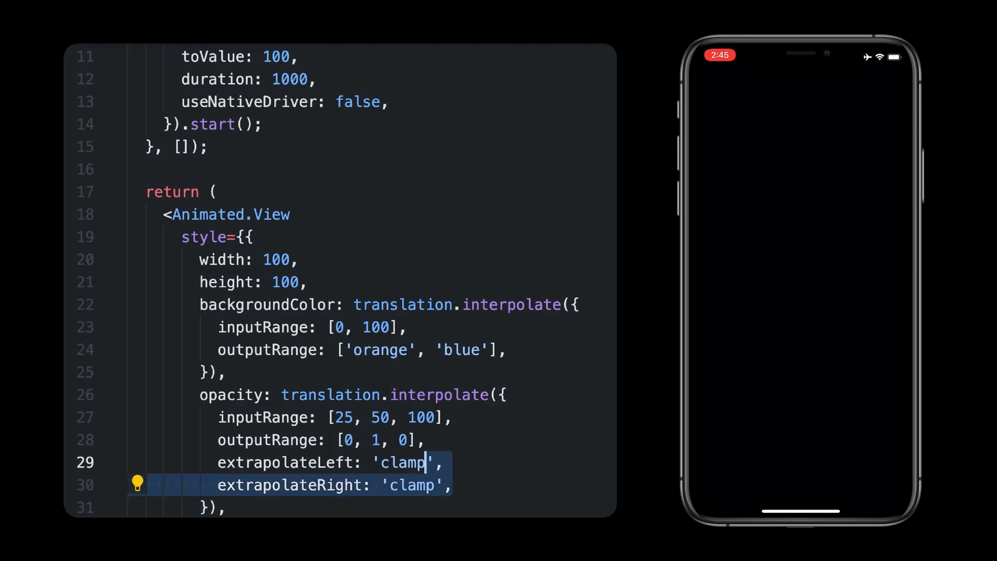
type("extra")
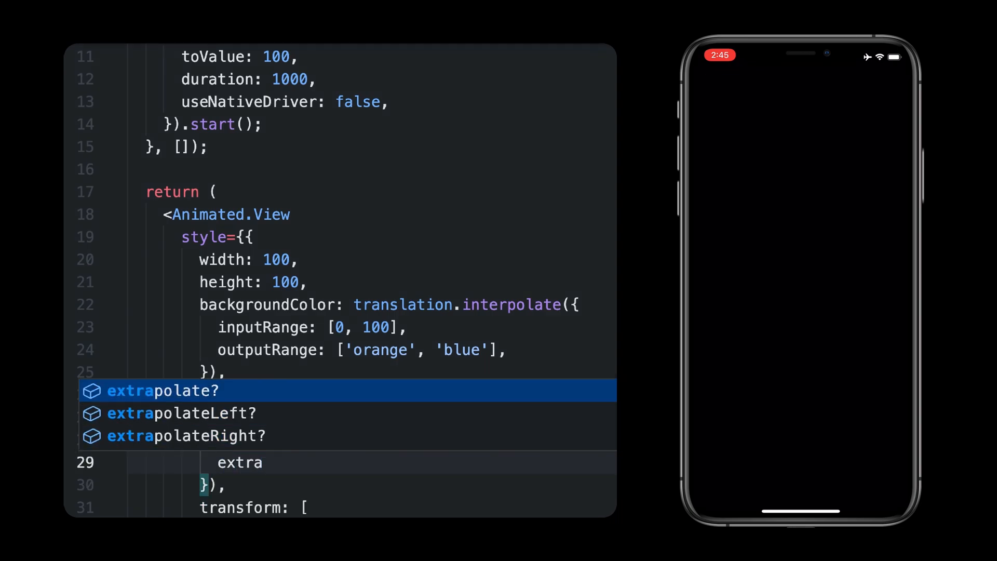